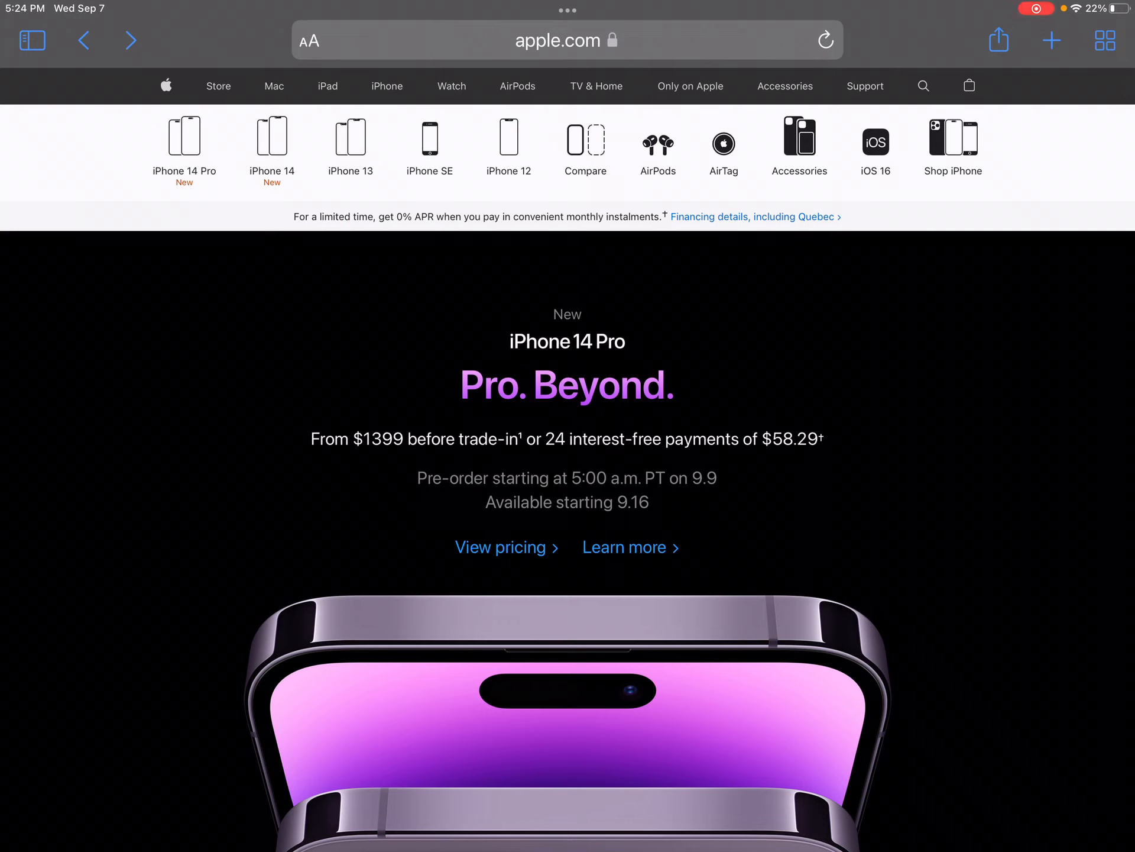
scroll(down, 3)
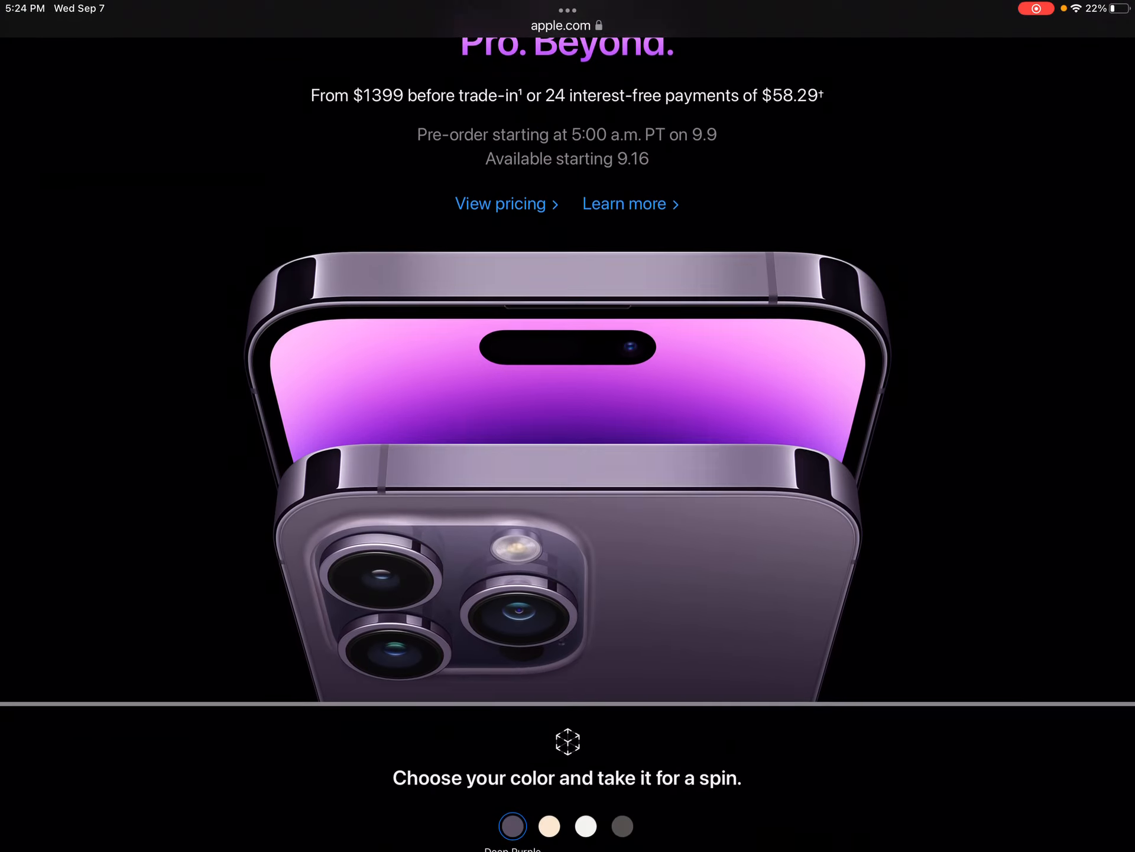
scroll(down, 3)
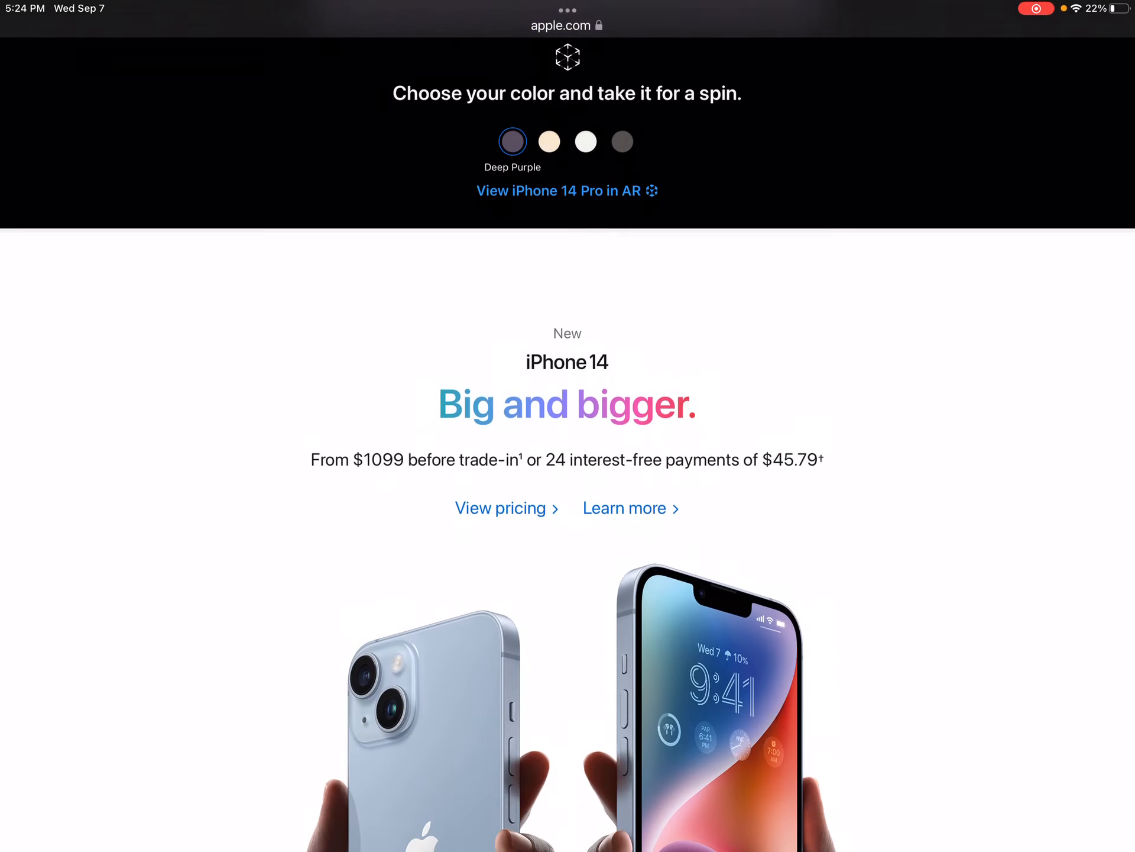
scroll(down, 3)
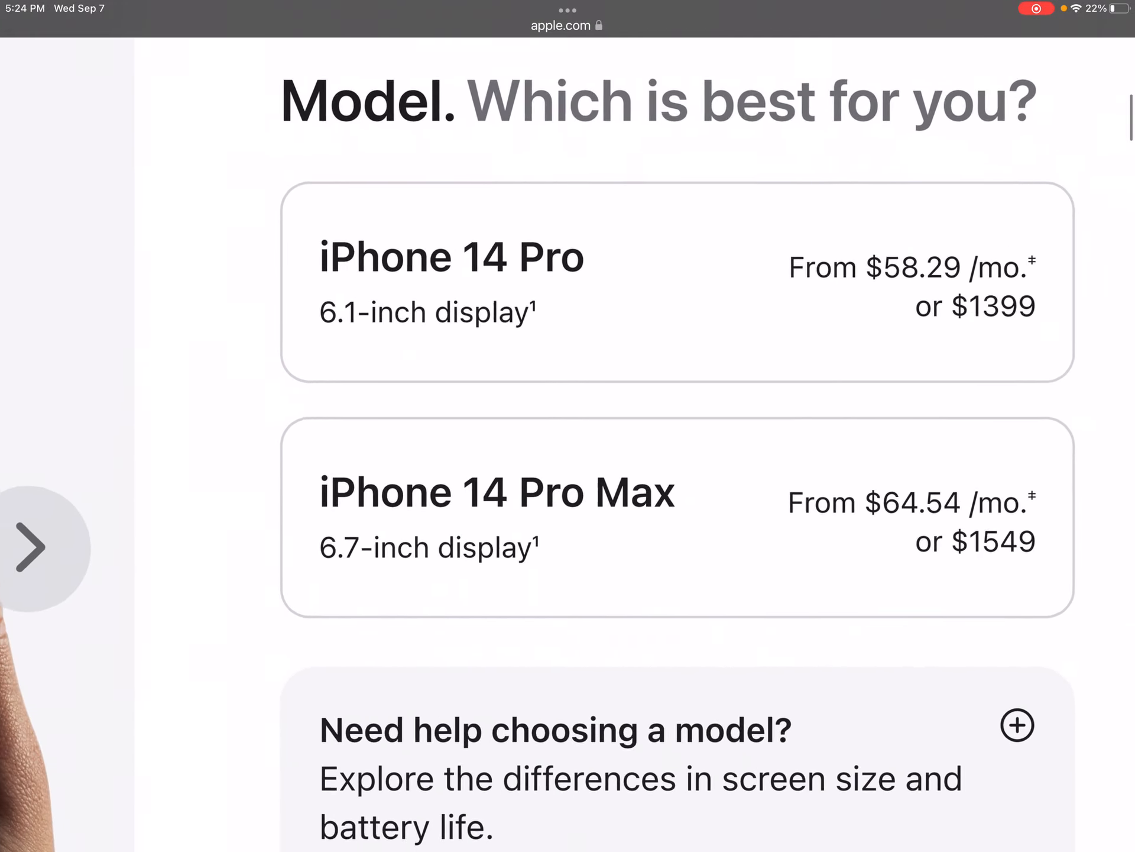
scroll(down, 3)
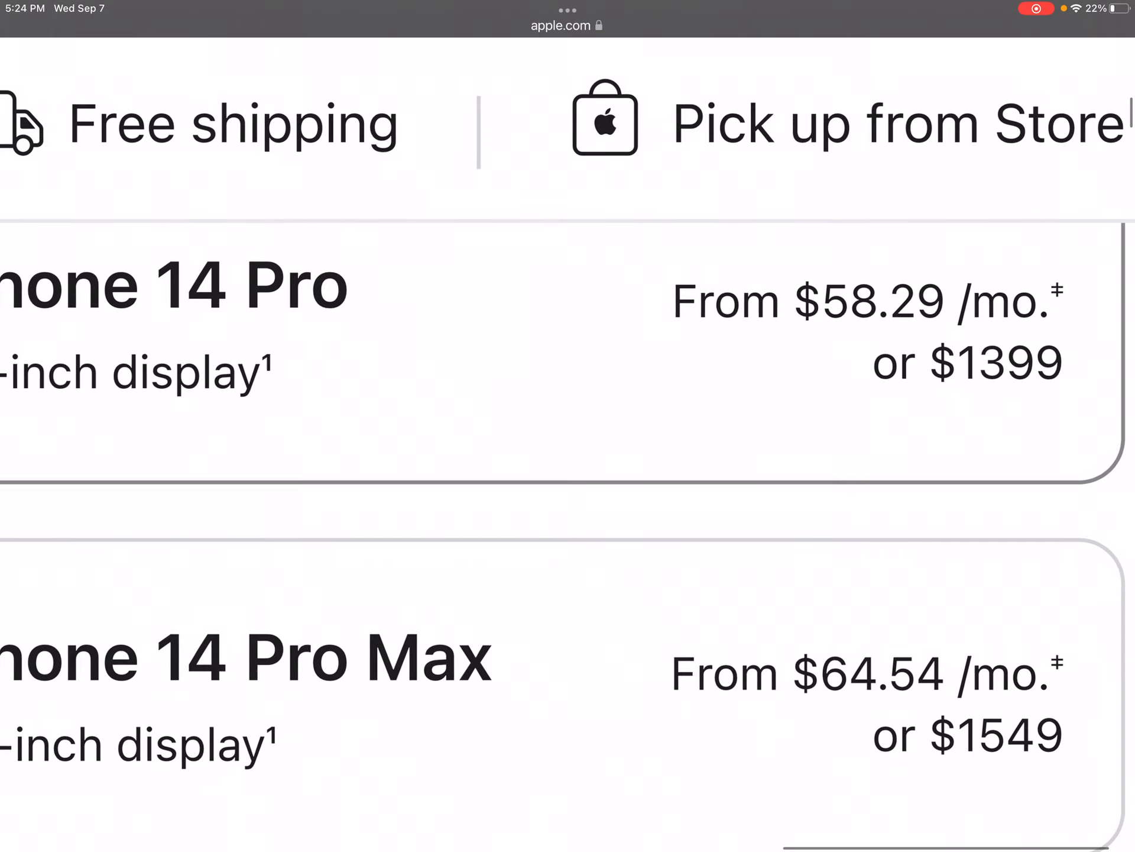
scroll(down, 3)
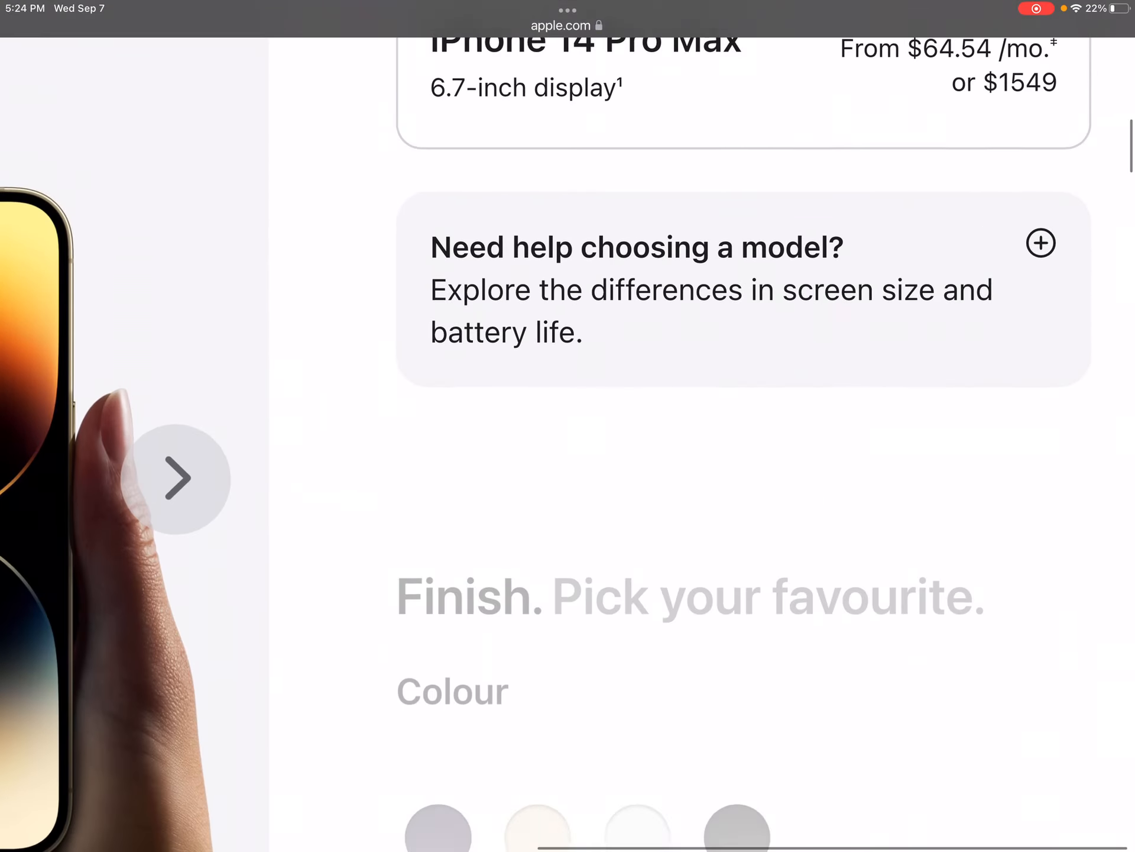
scroll(down, 3)
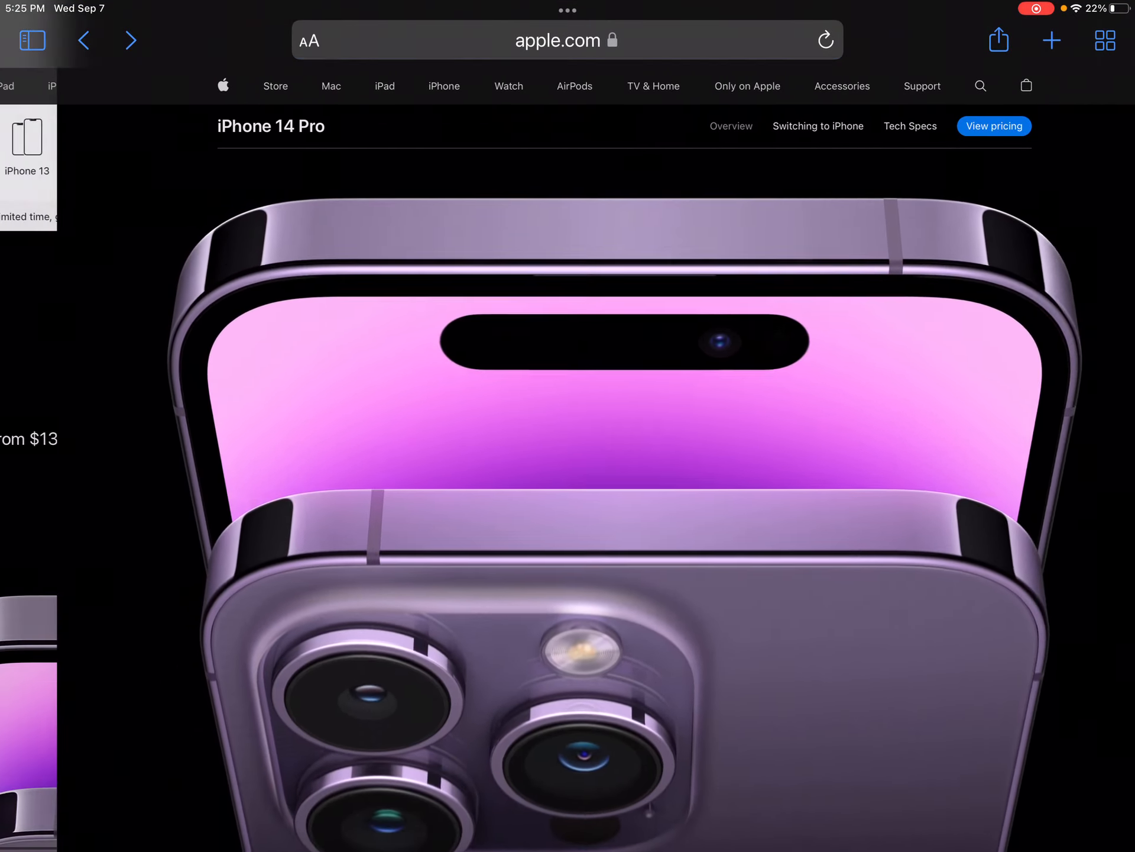
scroll(down, 3)
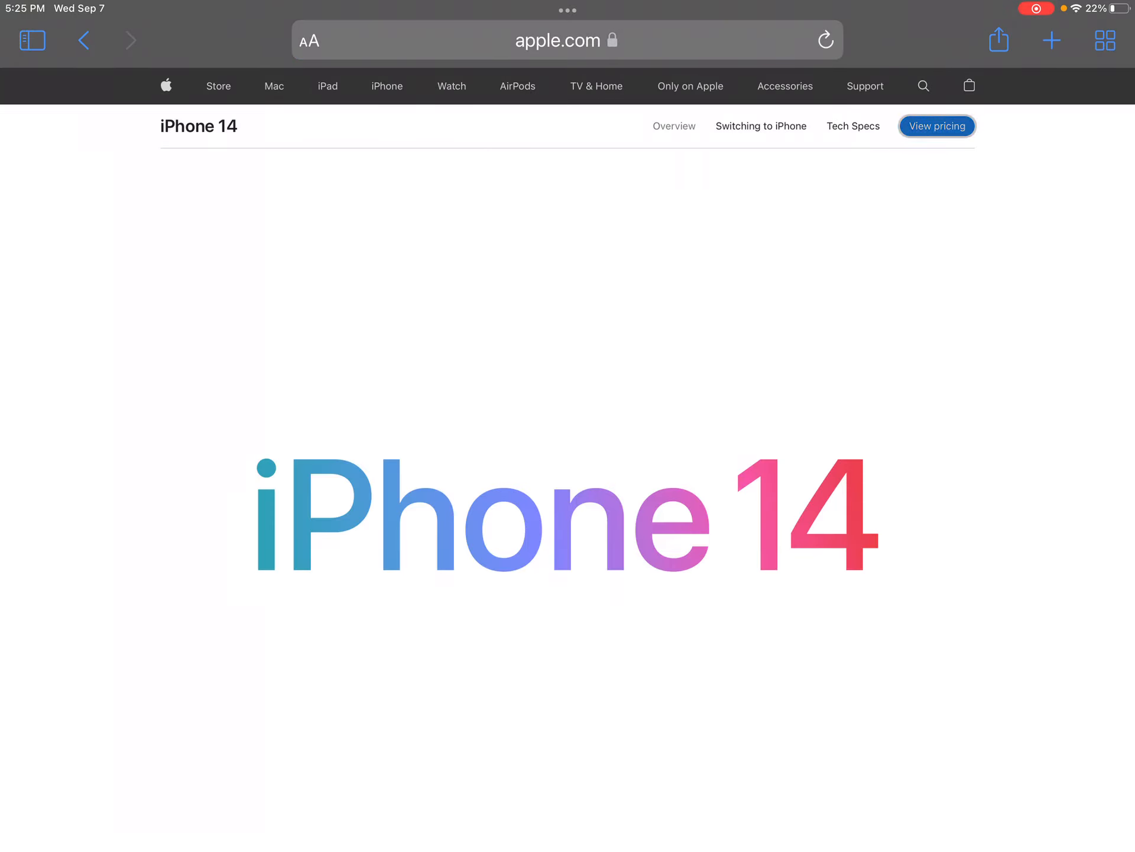
scroll(down, 3)
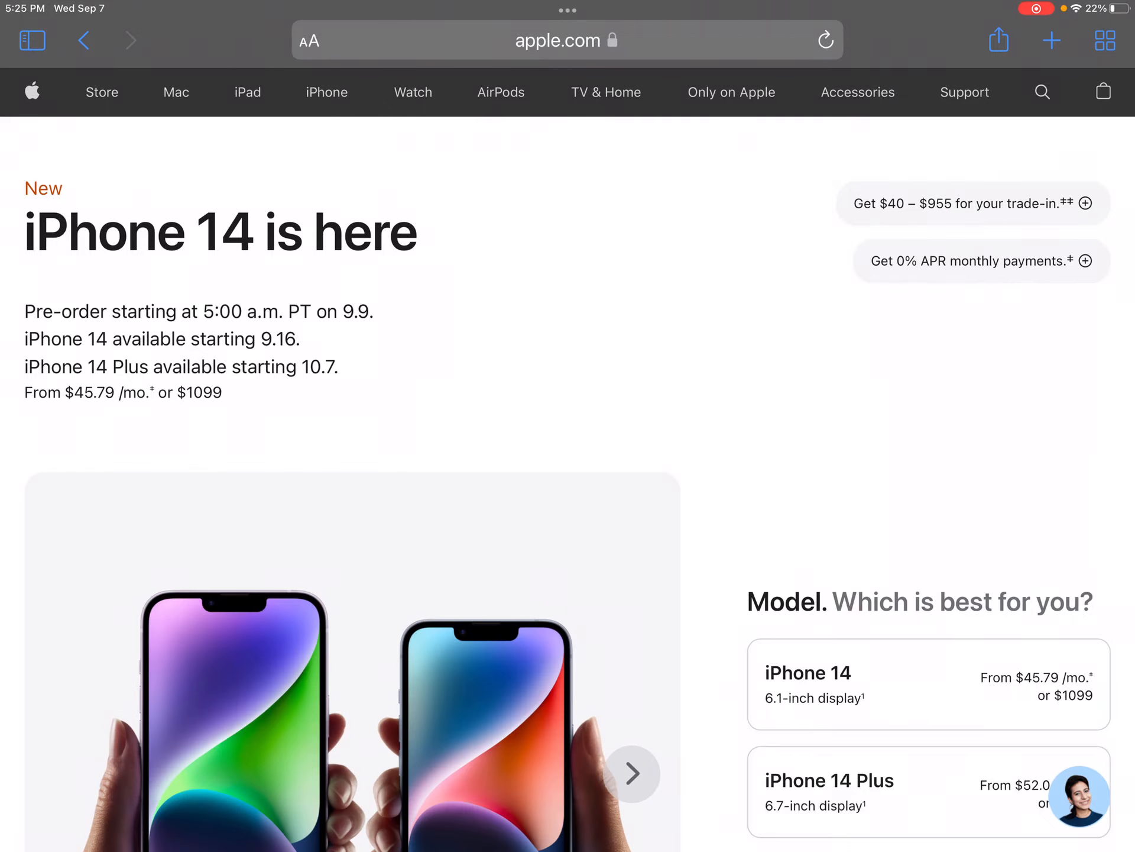
scroll(down, 3)
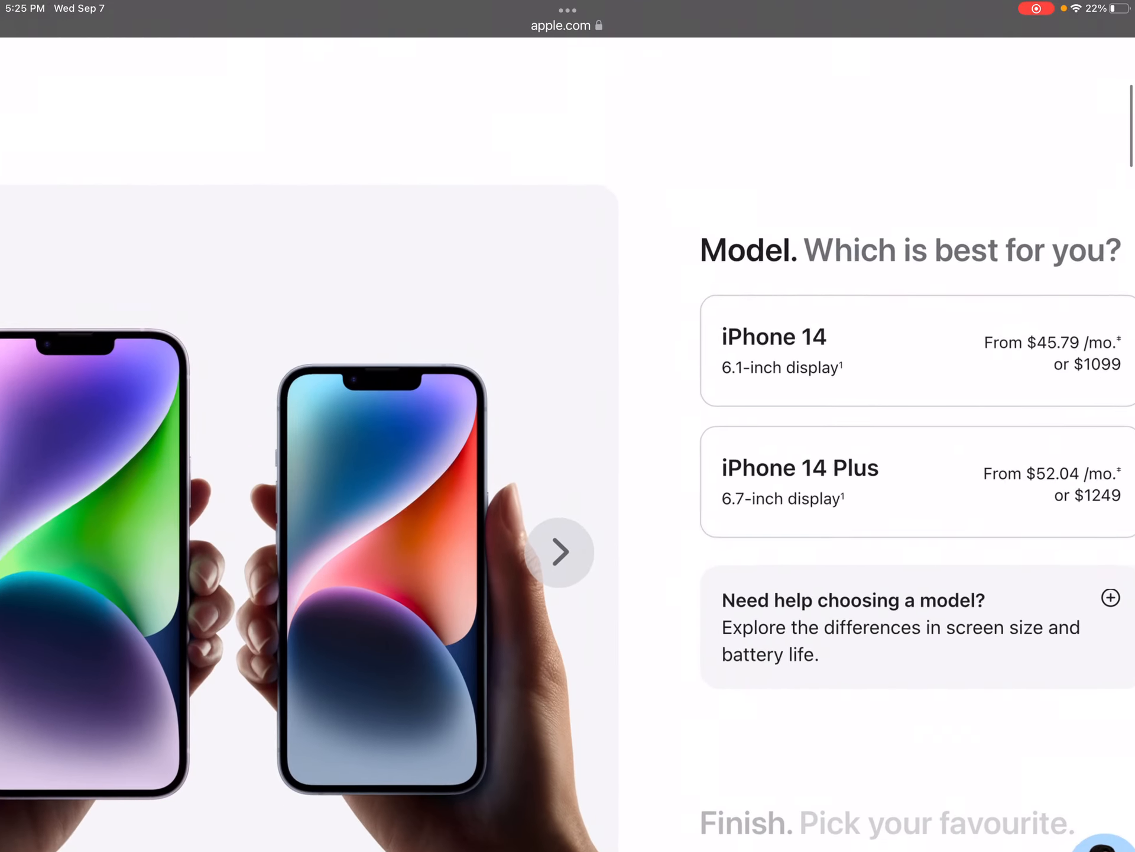
scroll(down, 3)
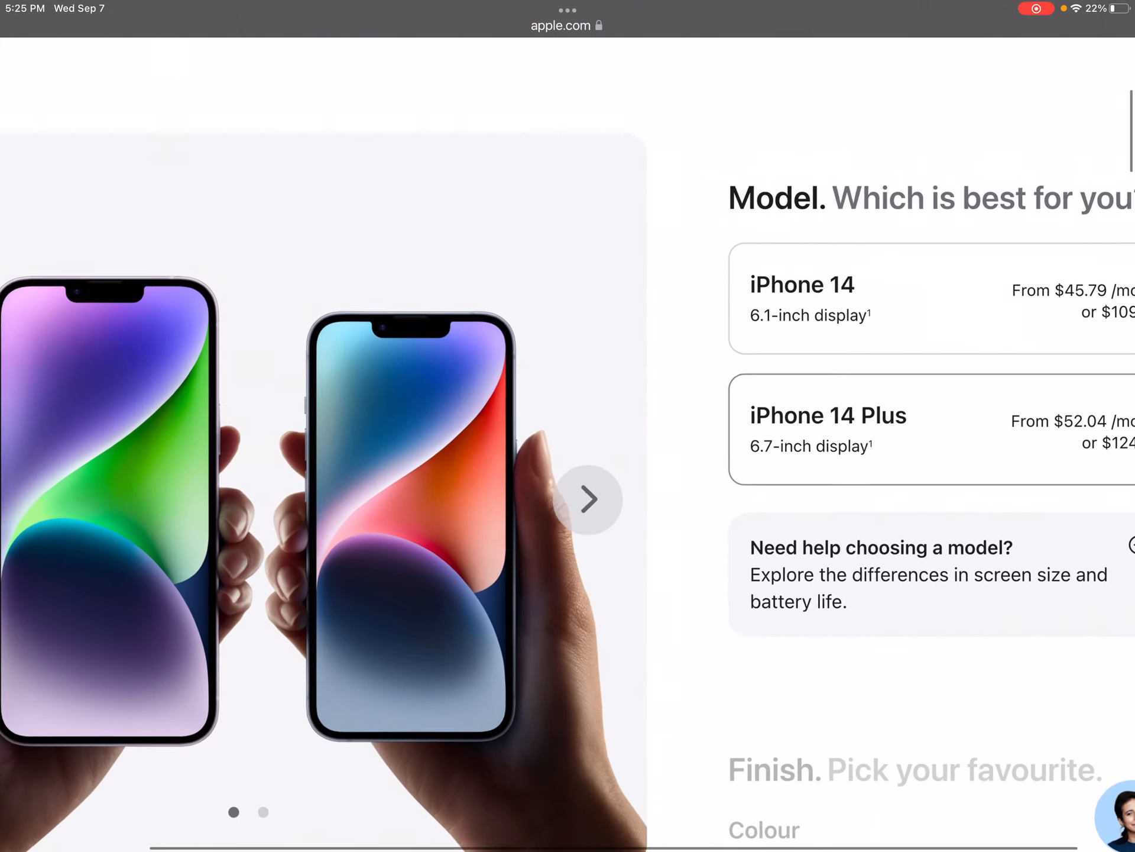
scroll(down, 3)
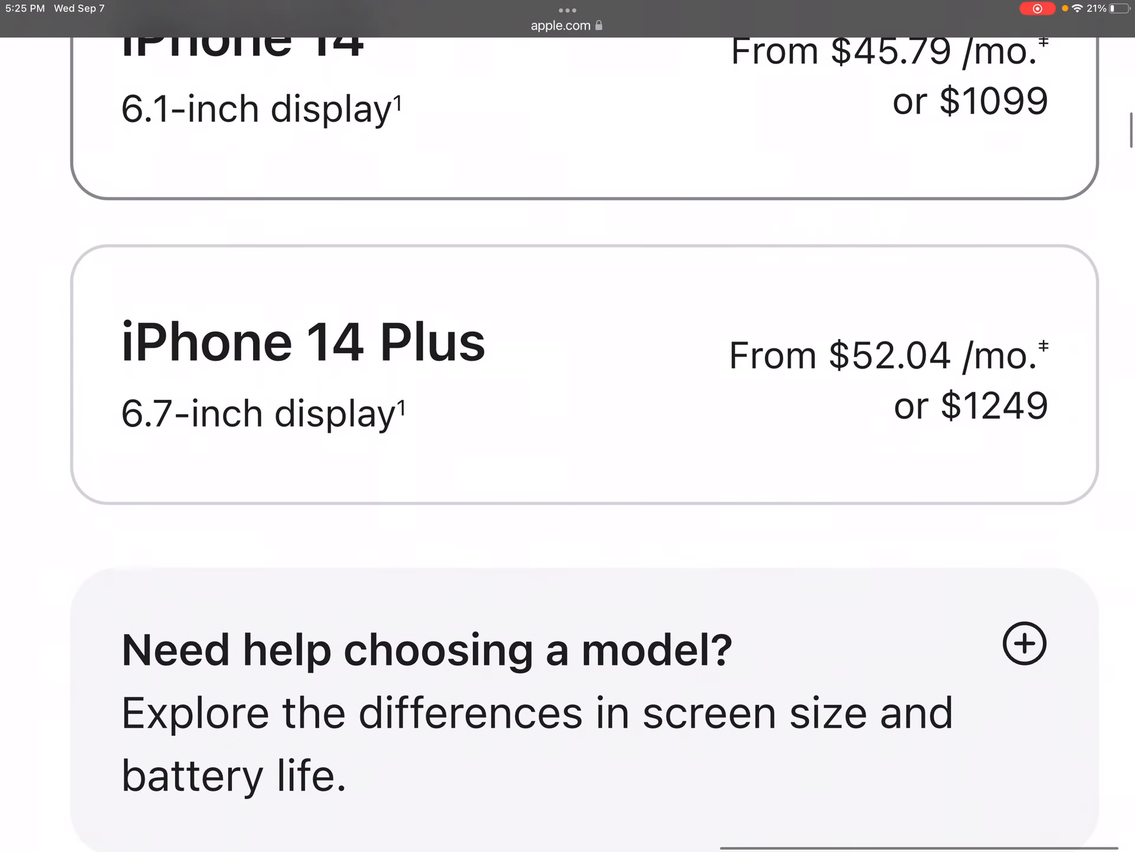
scroll(down, 3)
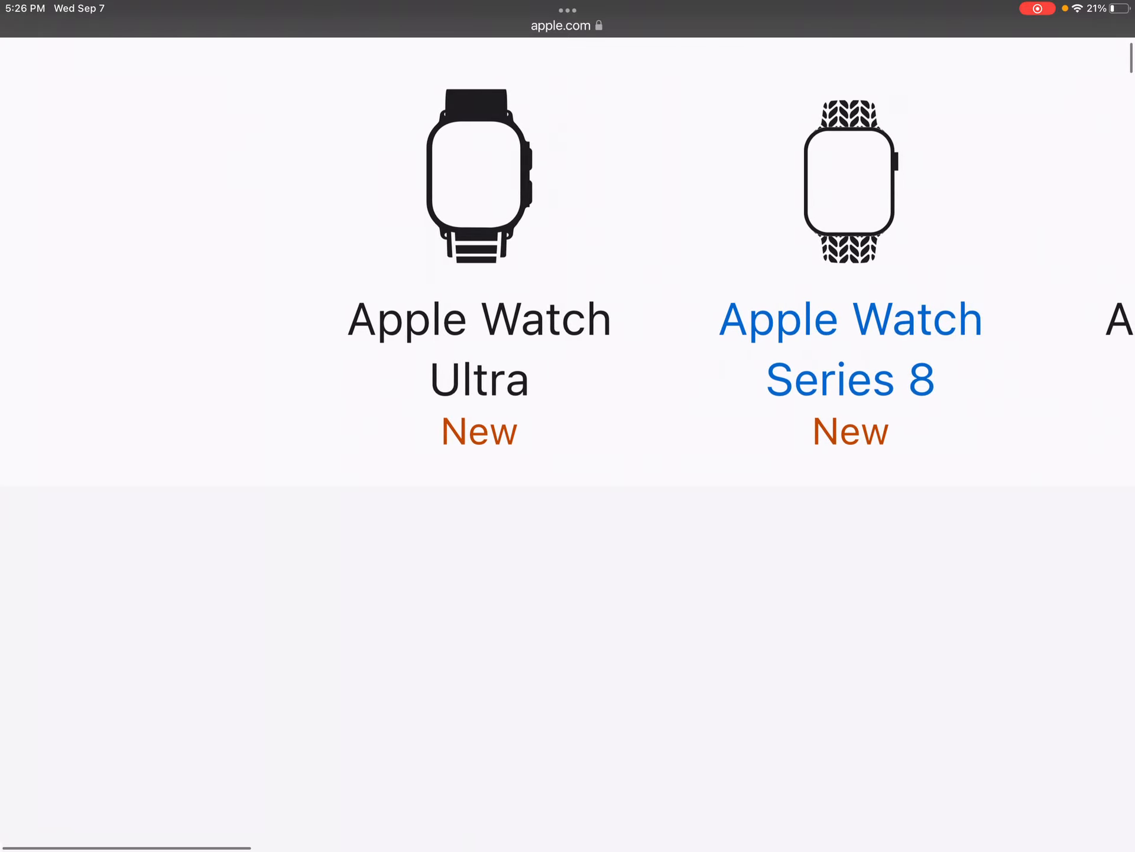
scroll(right, 3)
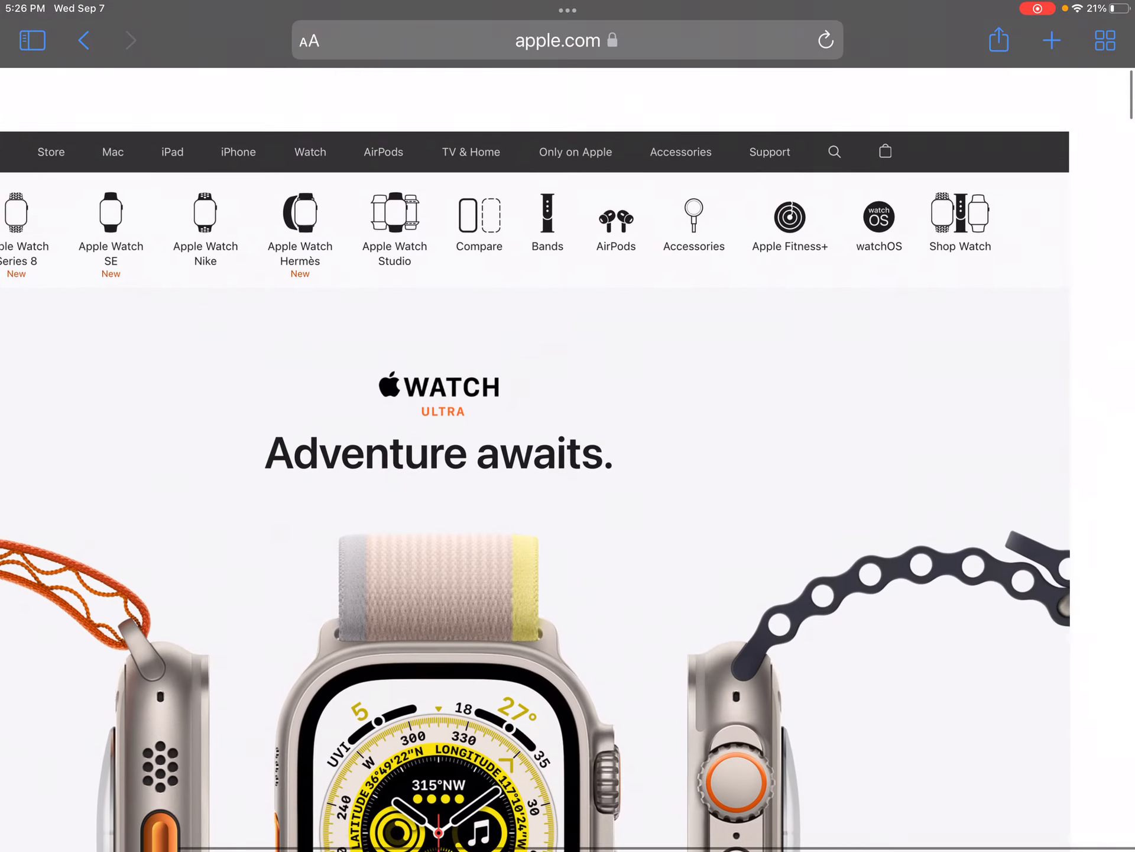
scroll(down, 3)
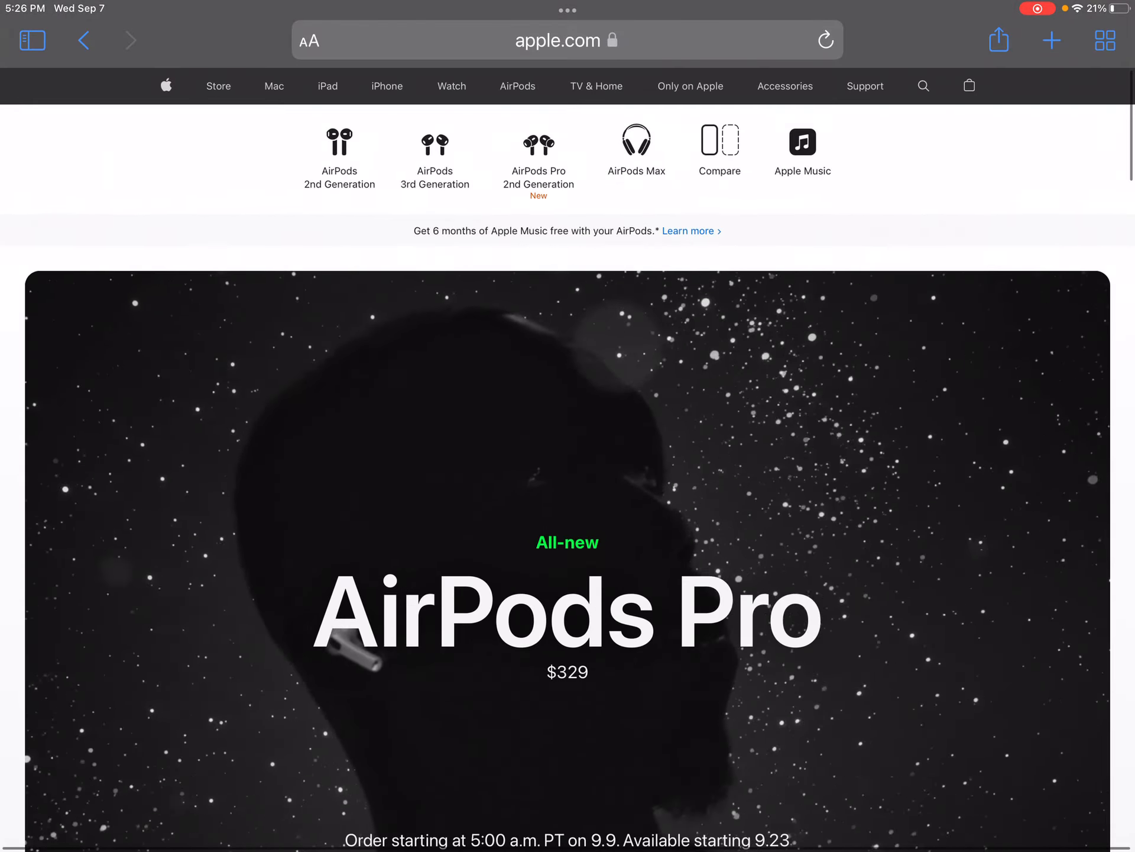
scroll(down, 3)
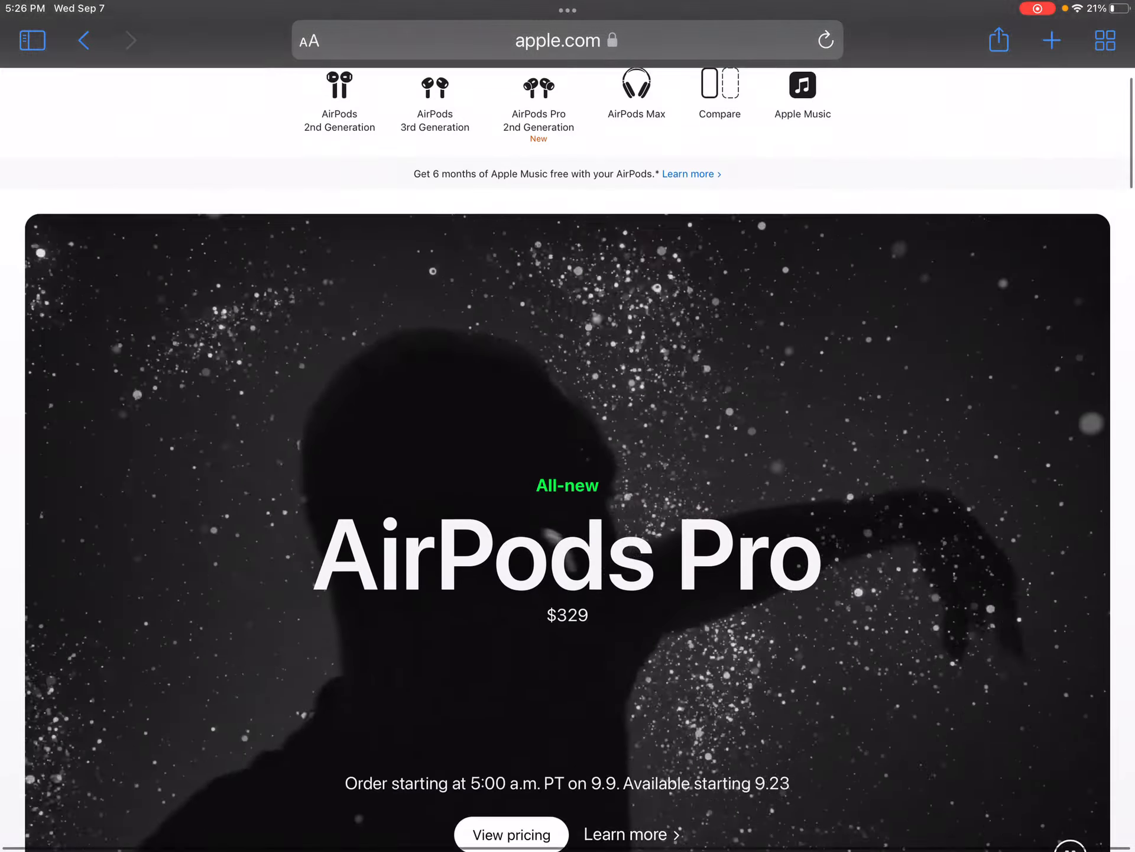
scroll(down, 3)
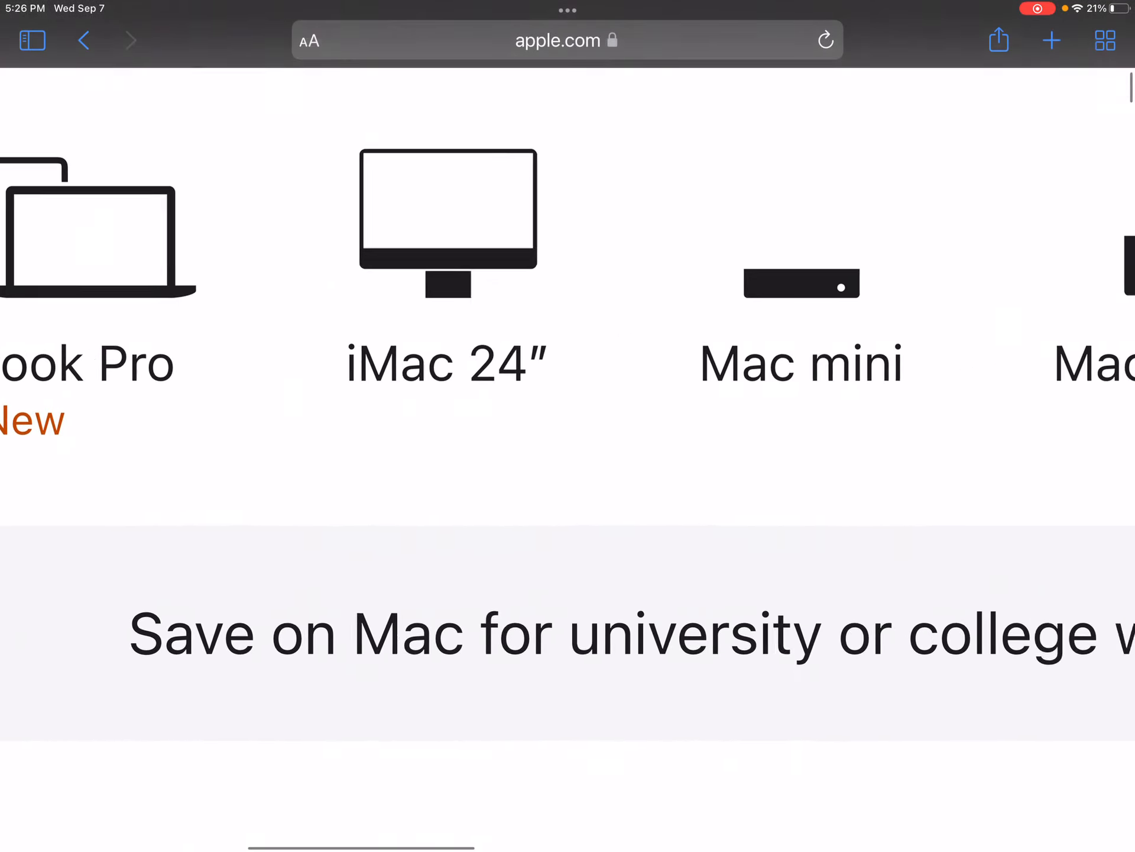
scroll(down, 3)
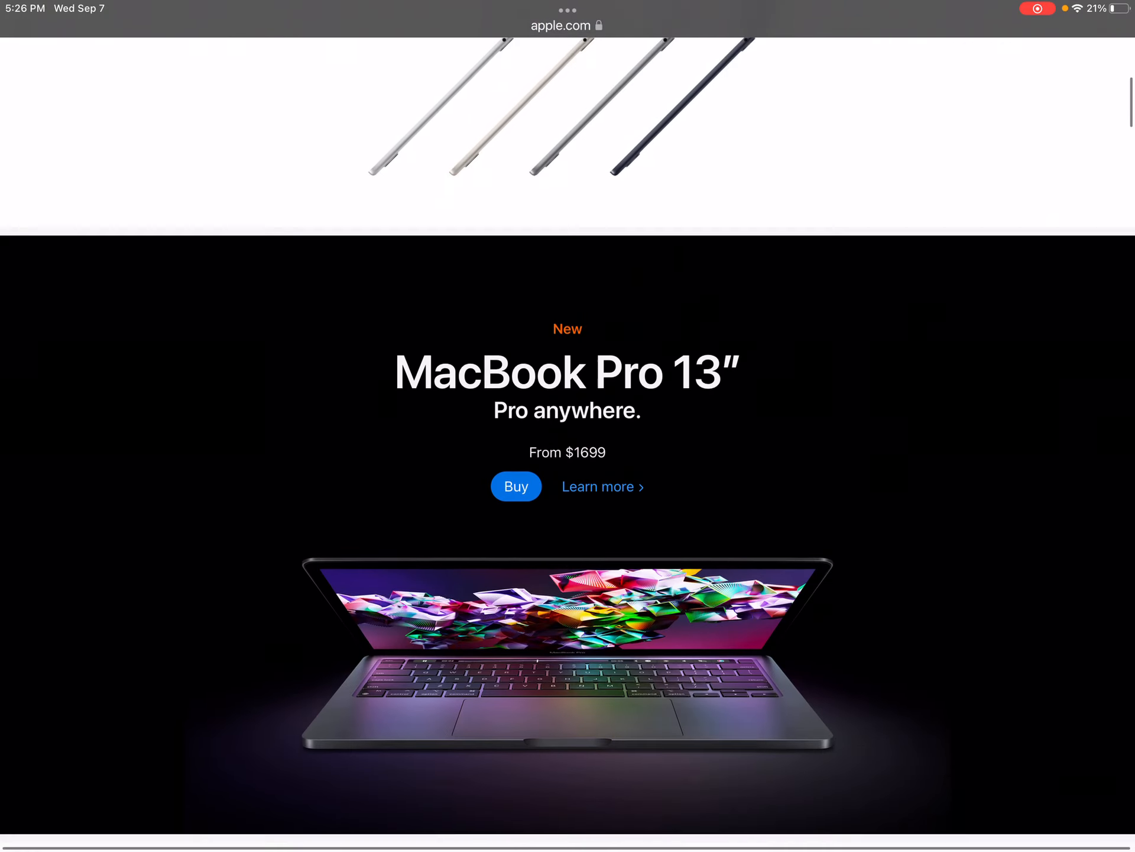